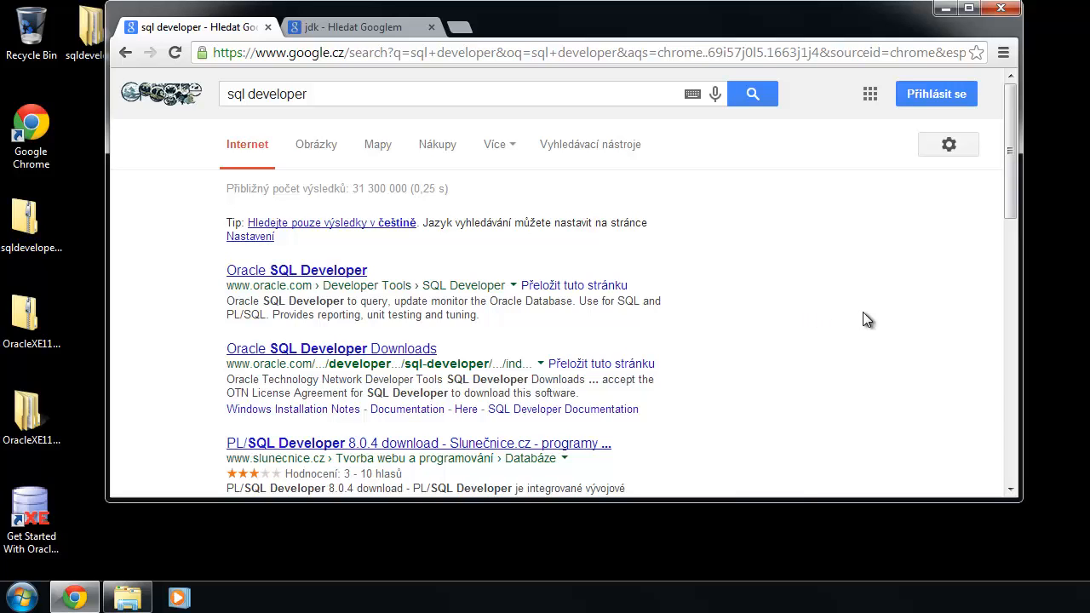
pyautogui.moveTo(322, 126)
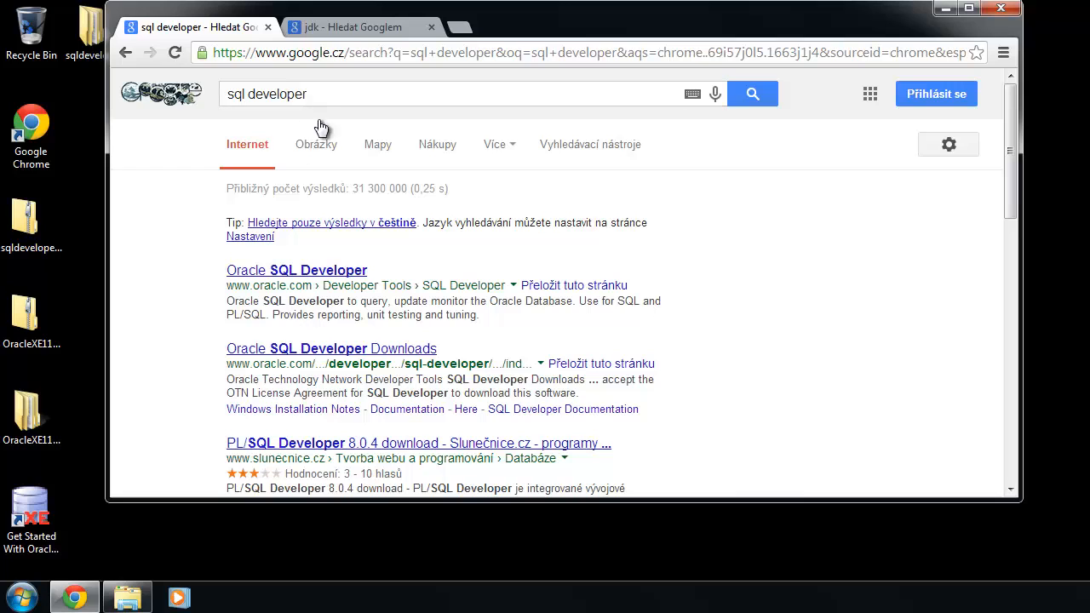
pyautogui.moveTo(317, 283)
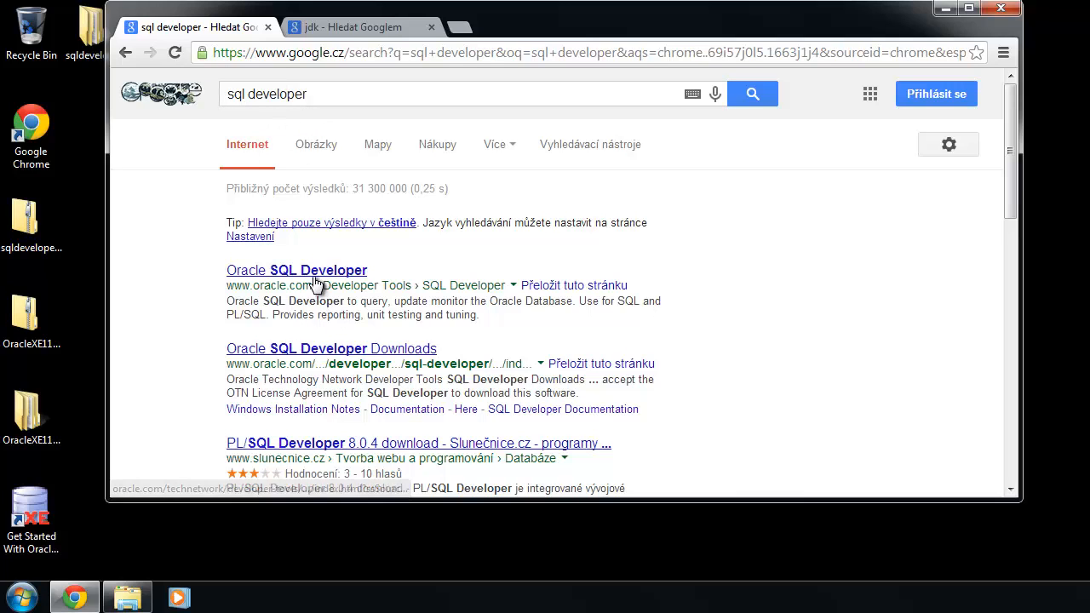
# Follow the Google result to Oracle's SQL Developer overview page.
pyautogui.click(297, 270)
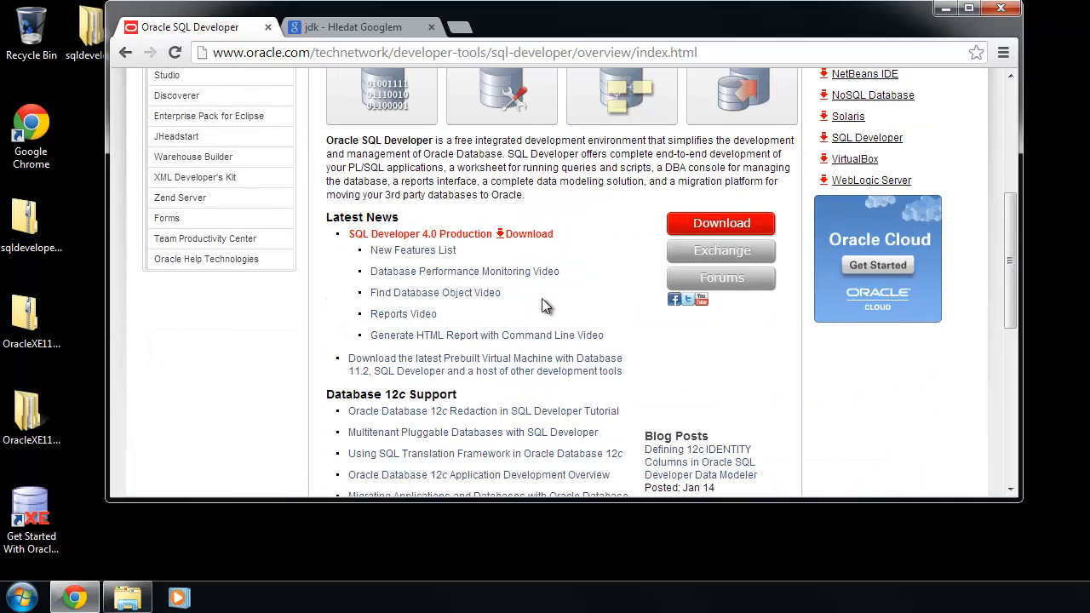
# Accept the license agreement on the SQL Developer downloads page, then move to the jdk search results.
pyautogui.click(528, 233)
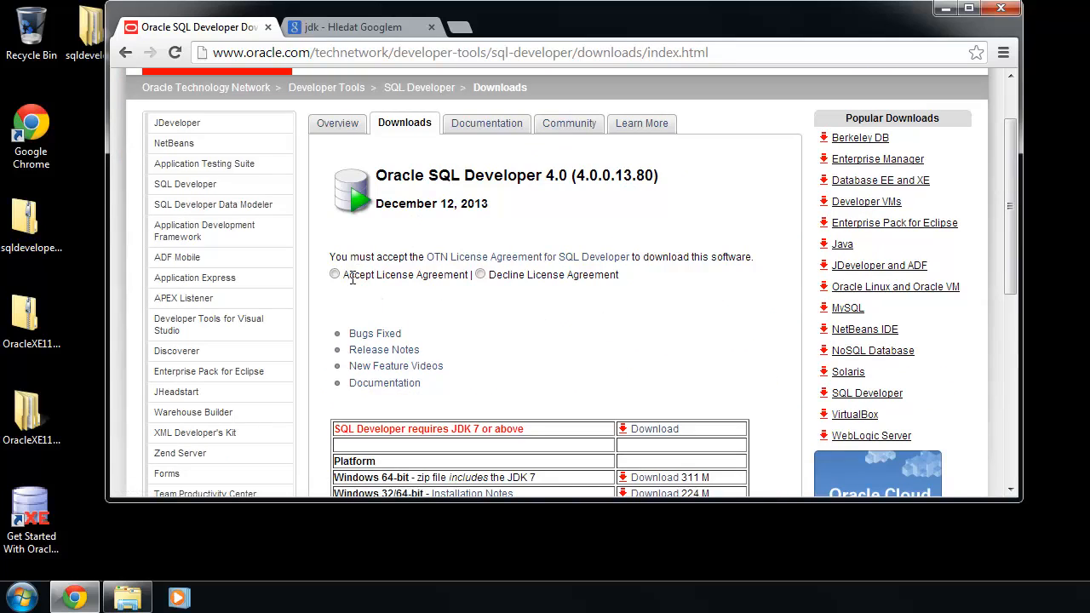
pyautogui.click(334, 274)
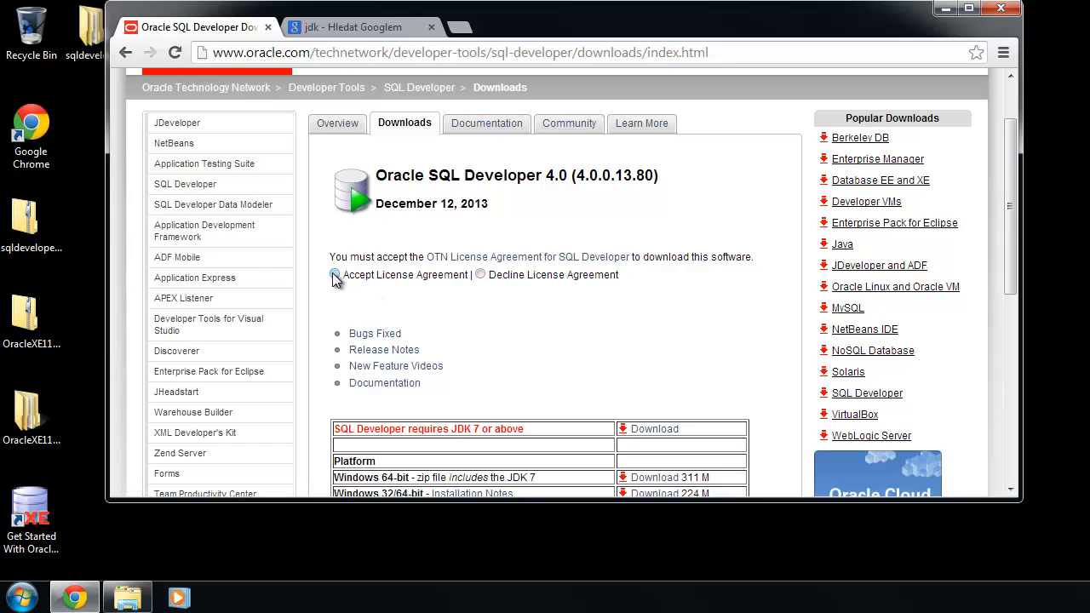
pyautogui.click(334, 274)
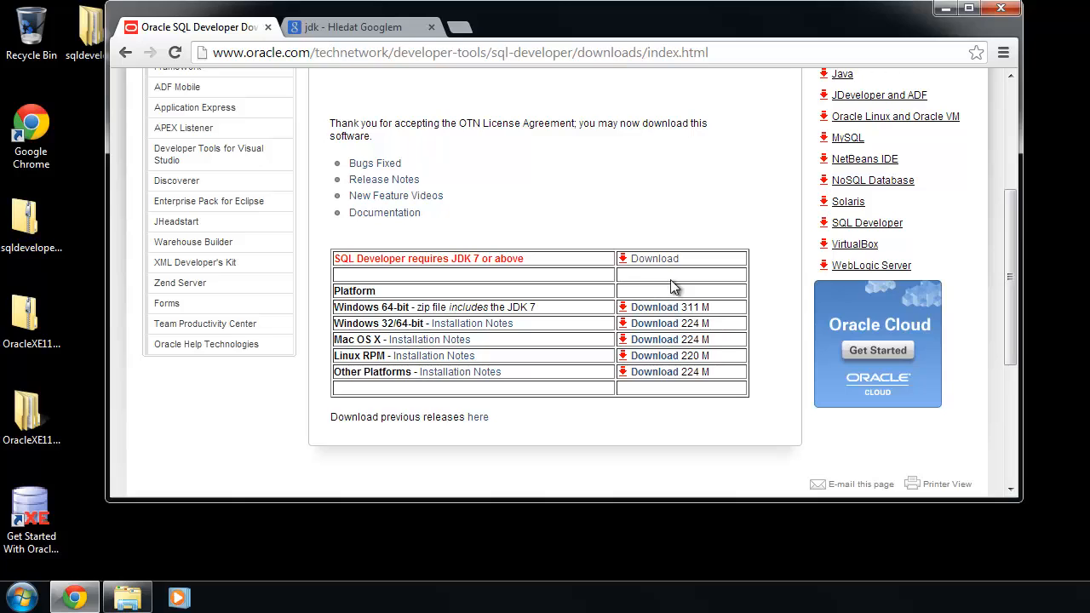
pyautogui.moveTo(570, 221)
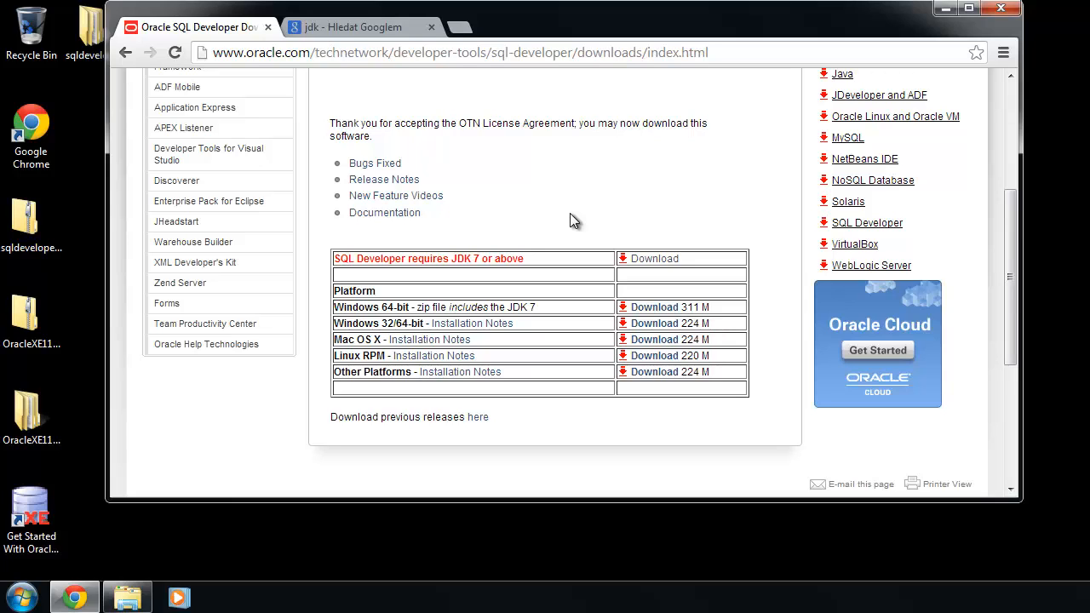
pyautogui.moveTo(554, 190)
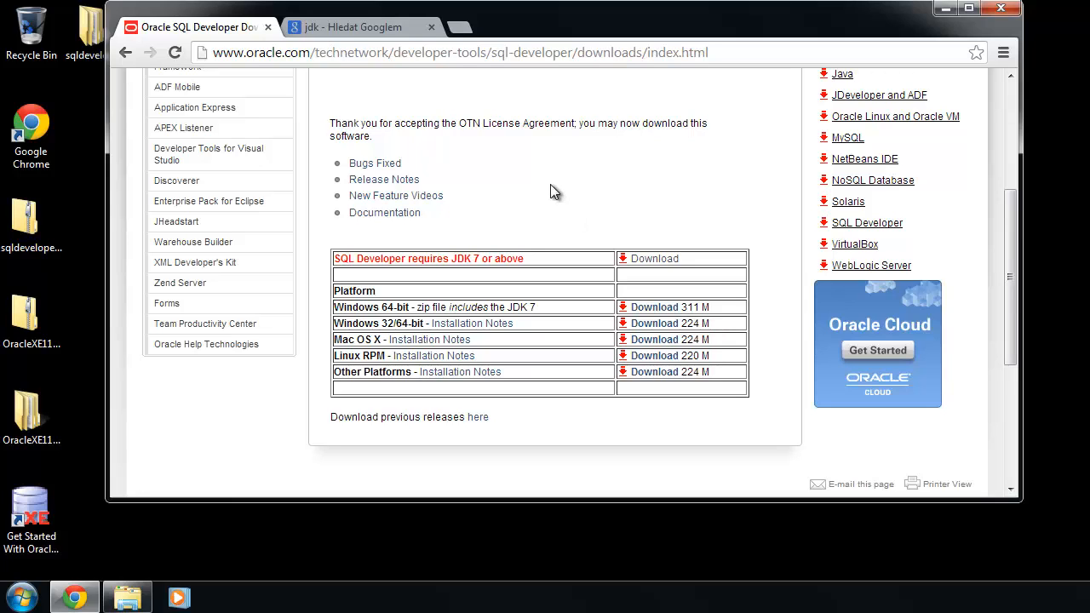
pyautogui.moveTo(476, 307); pyautogui.dragTo(534, 306)
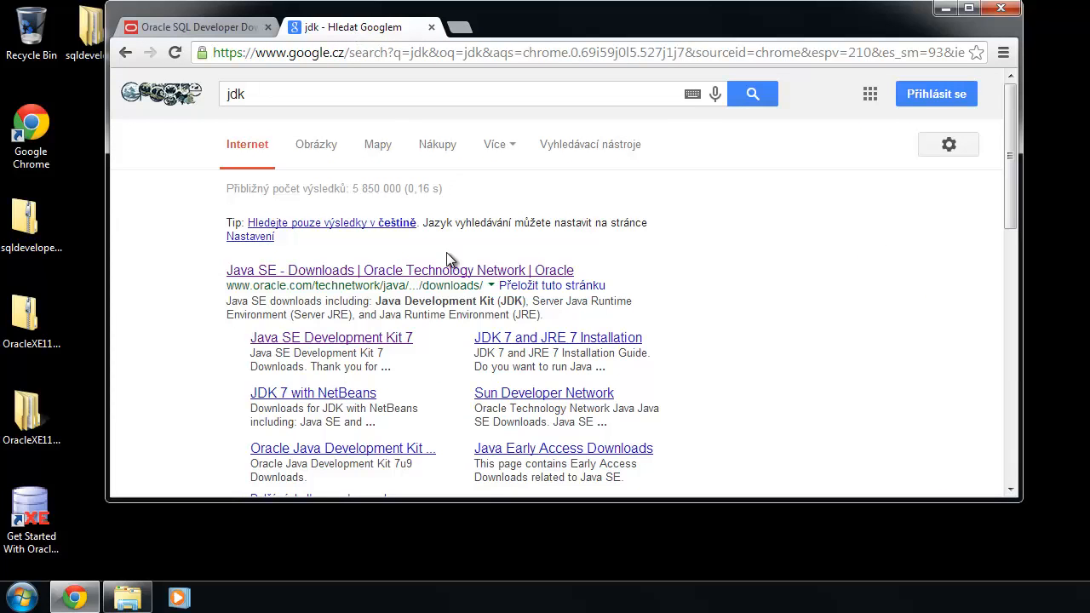
pyautogui.moveTo(286, 252)
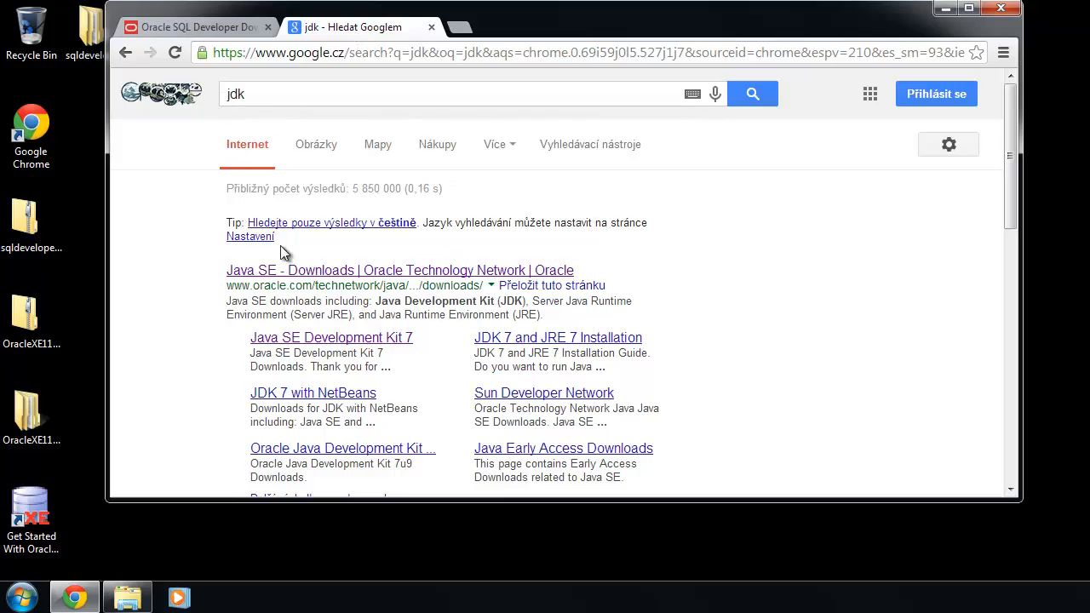
# Reach the JDK downloads page via the Java SE Downloads result.
pyautogui.click(398, 269)
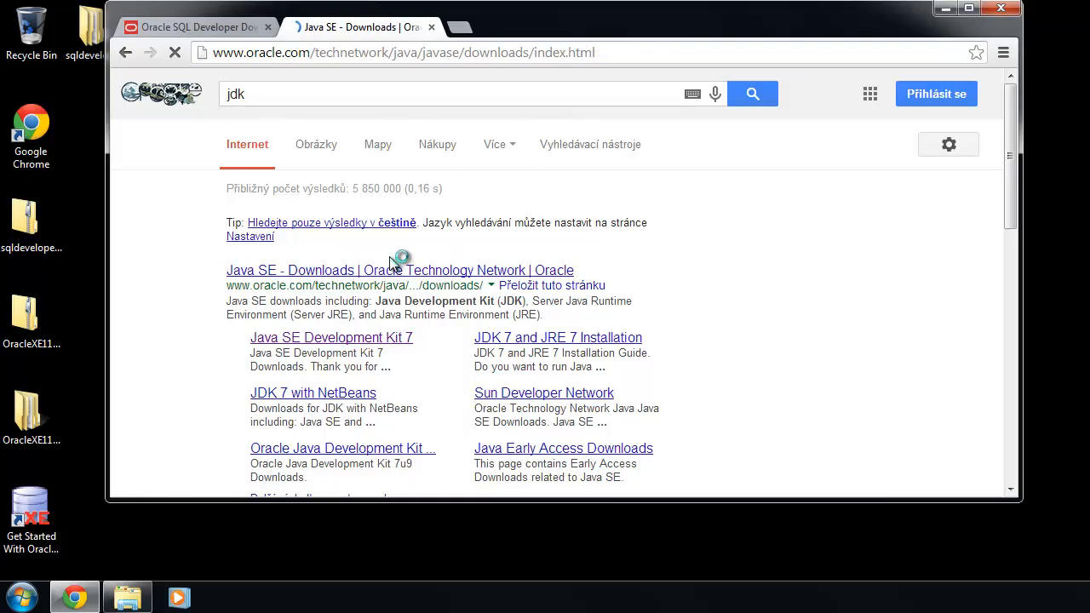
pyautogui.click(398, 269)
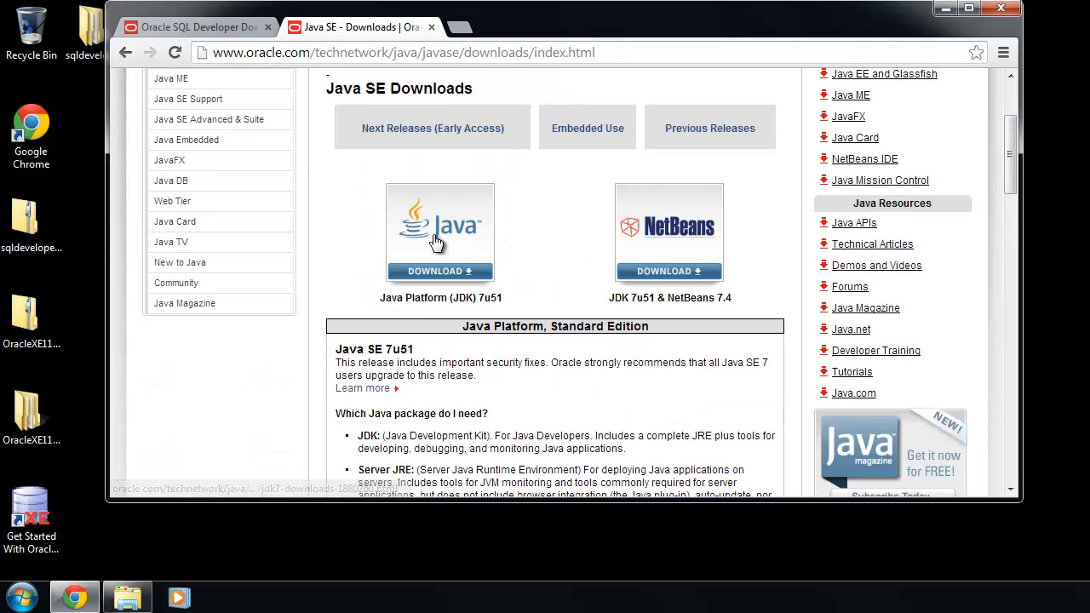
pyautogui.click(440, 230)
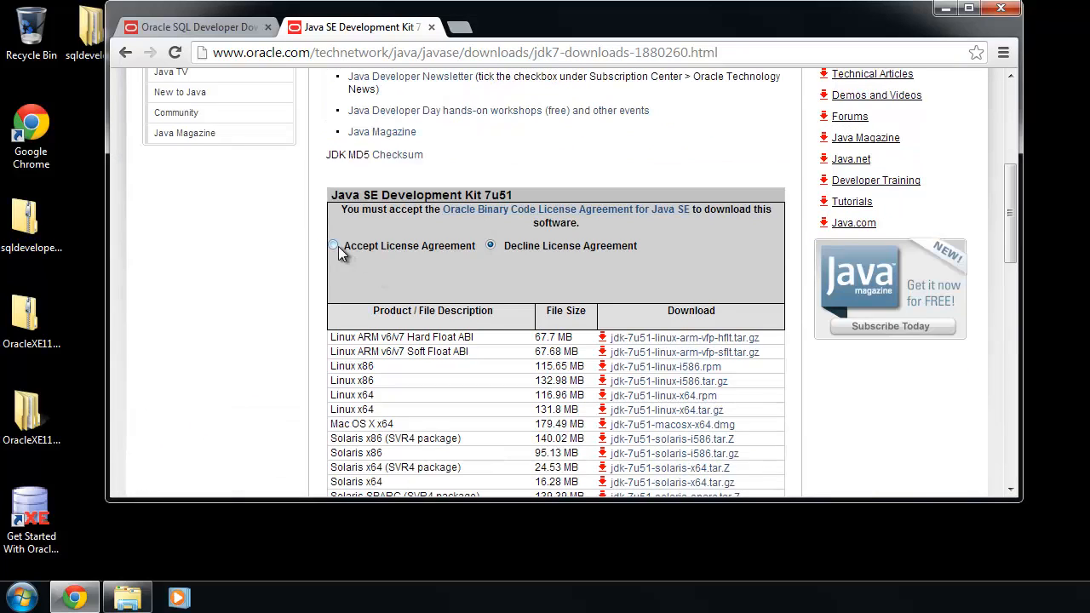
# Accept the Java SE license and get the Windows x64 JDK 7u51 installer.
pyautogui.click(334, 246)
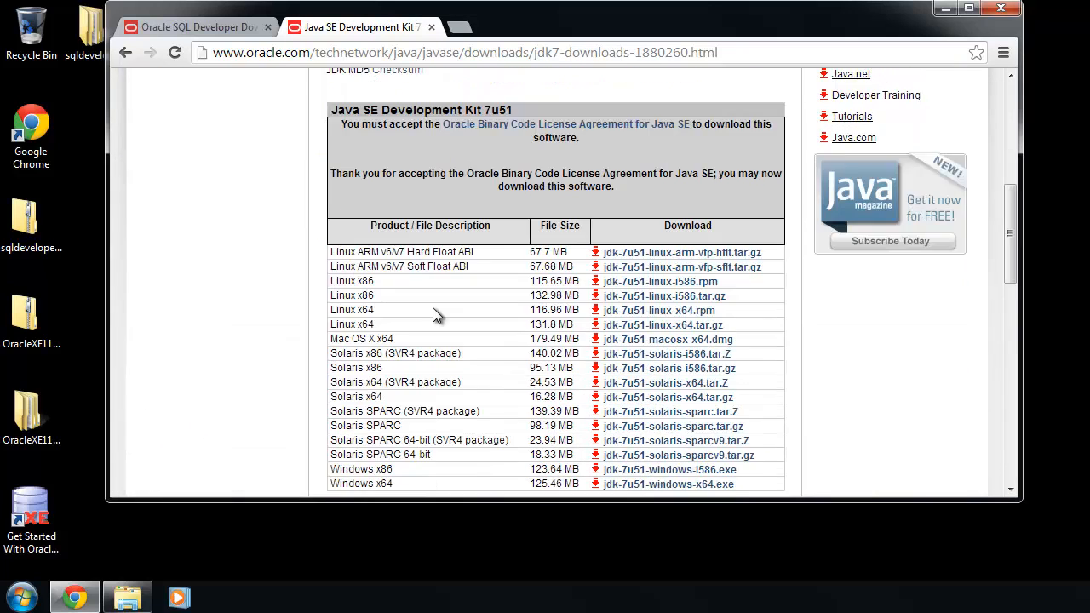
pyautogui.scroll(-3)
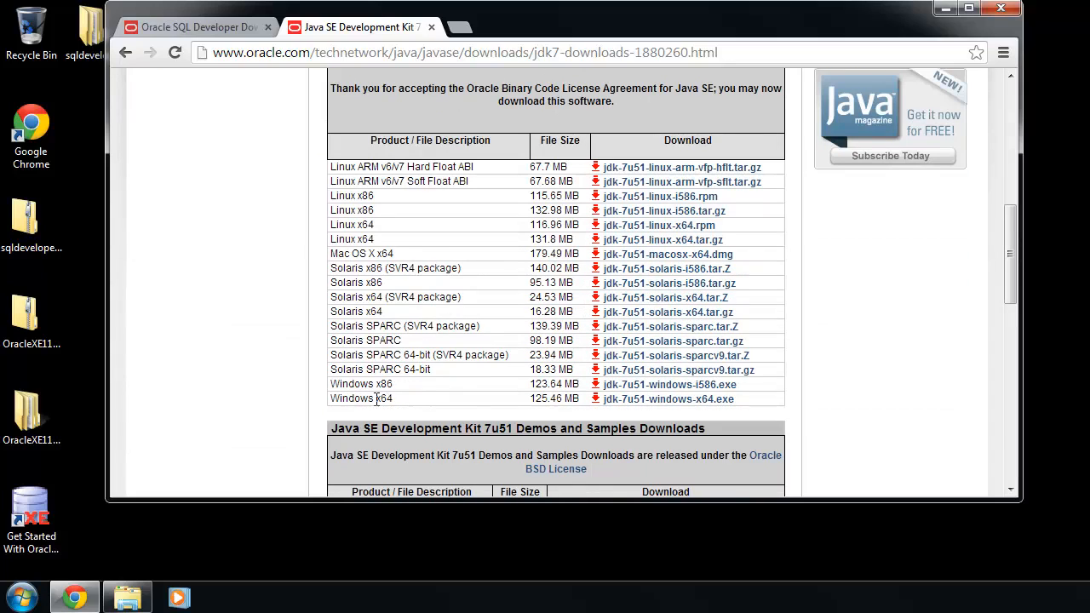
pyautogui.doubleClick(344, 385)
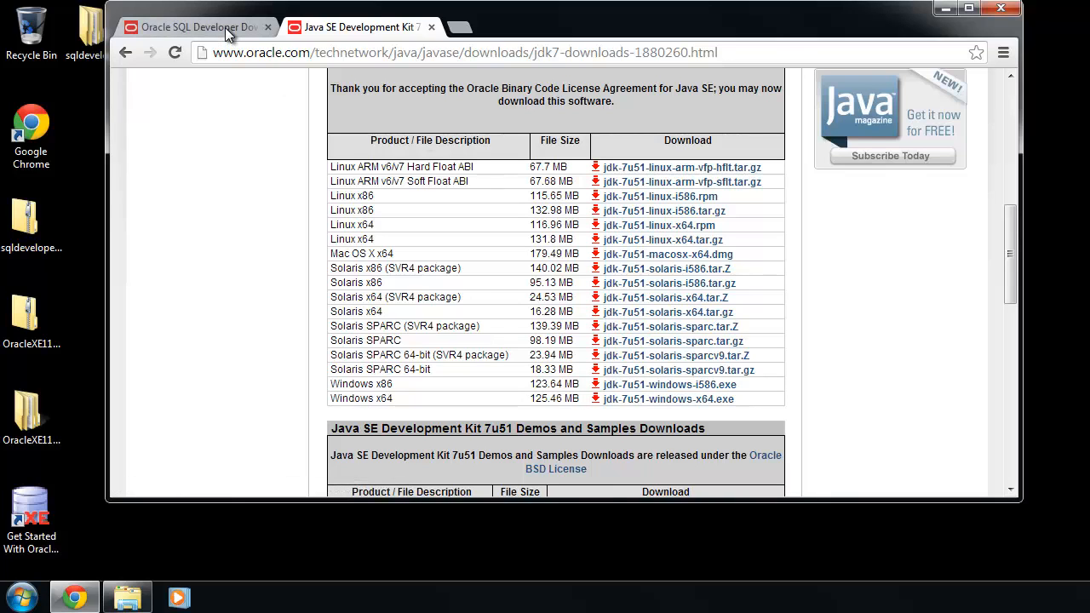
# Return to the Oracle SQL Developer downloads tab.
pyautogui.click(190, 27)
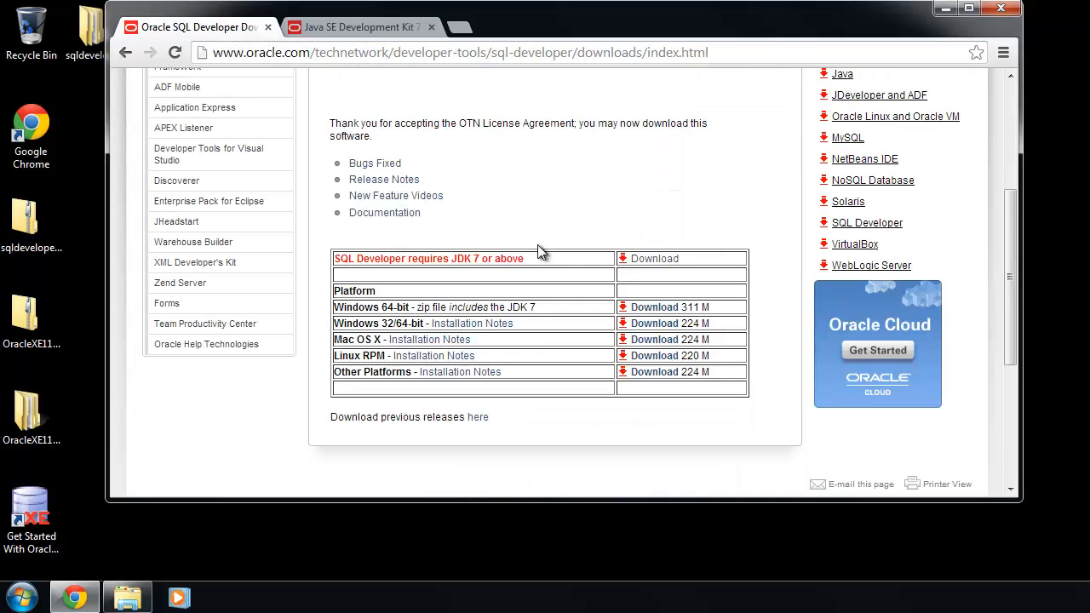
pyautogui.moveTo(792, 102)
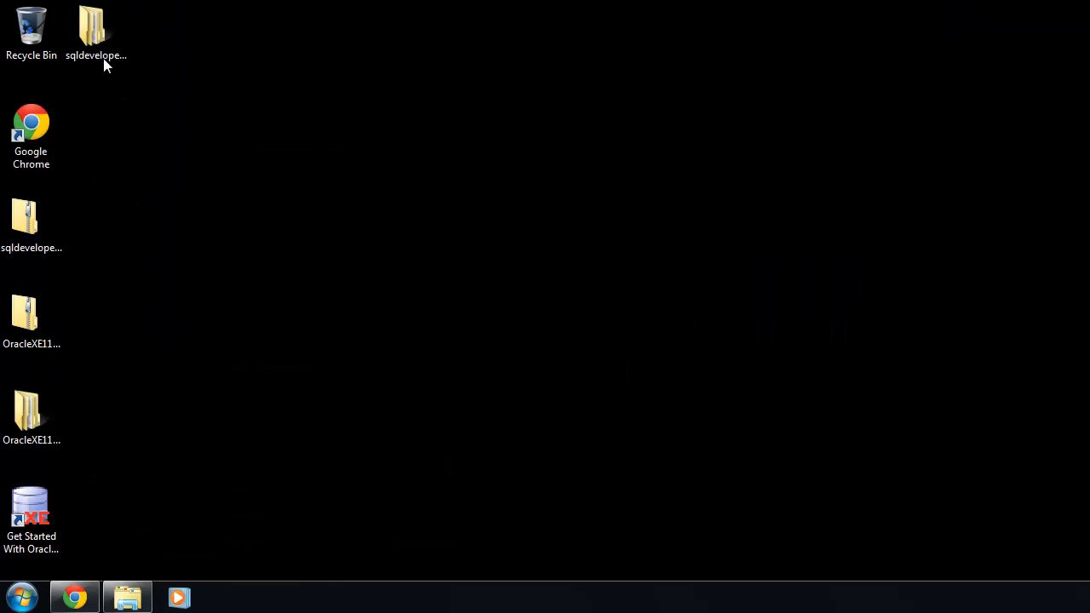
# Launch sqldeveloper.exe from the extracted desktop folder, allowing the unverified publisher to run.
pyautogui.doubleClick(95, 26)
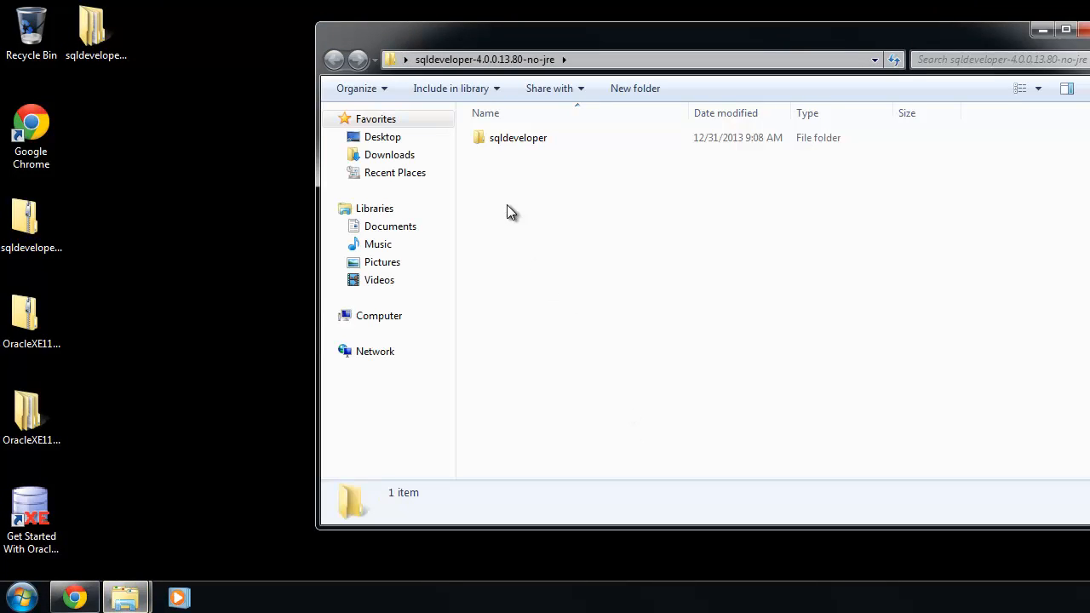
pyautogui.doubleClick(518, 136)
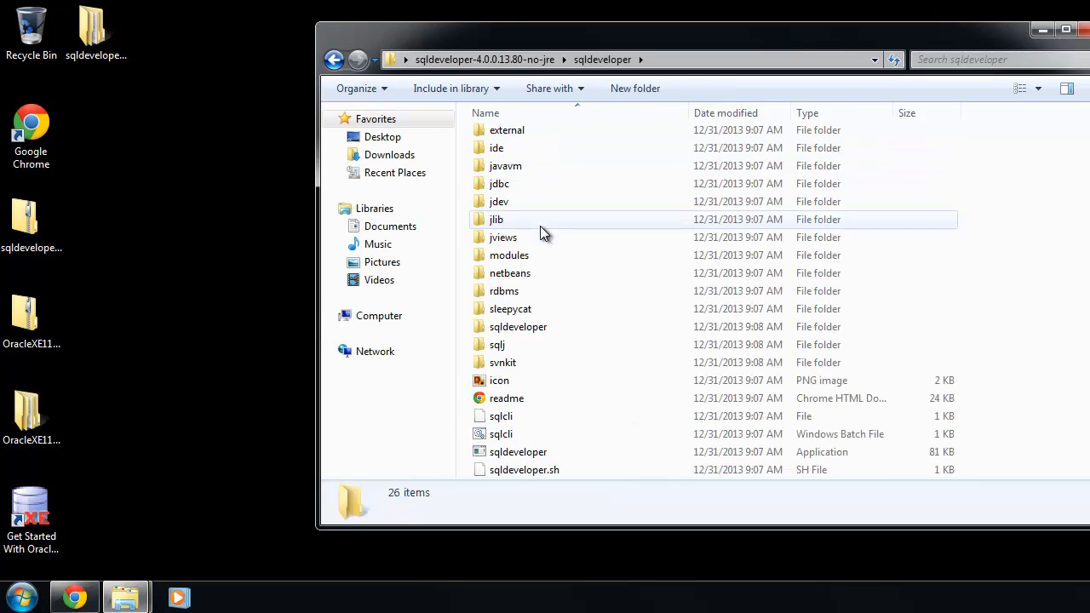
pyautogui.doubleClick(518, 435)
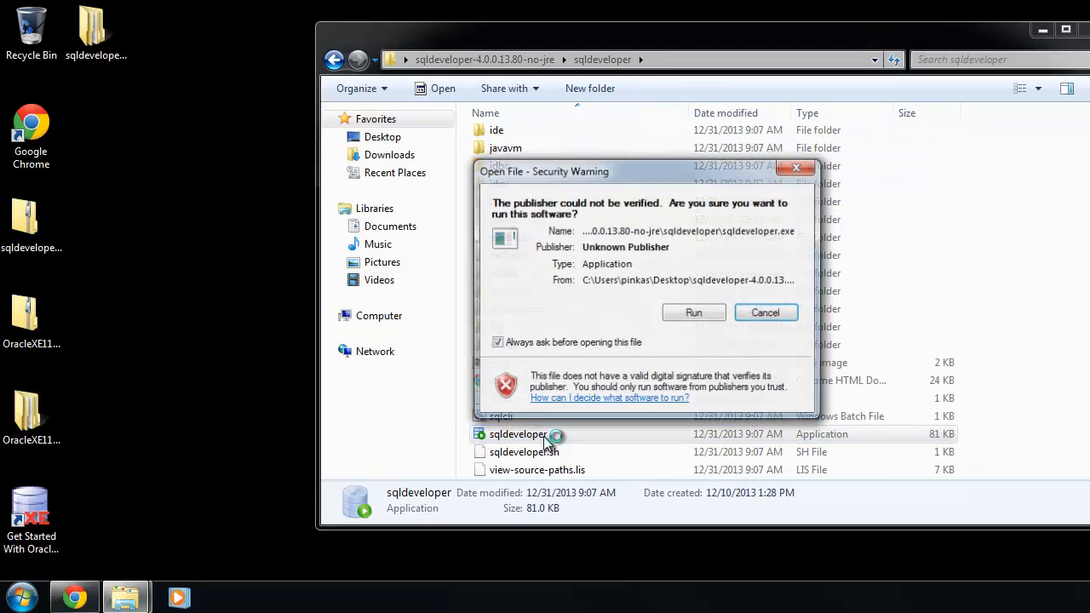
pyautogui.click(693, 313)
pyautogui.write('C:\\Program Files\\Java\\jdk1.7.0_51')
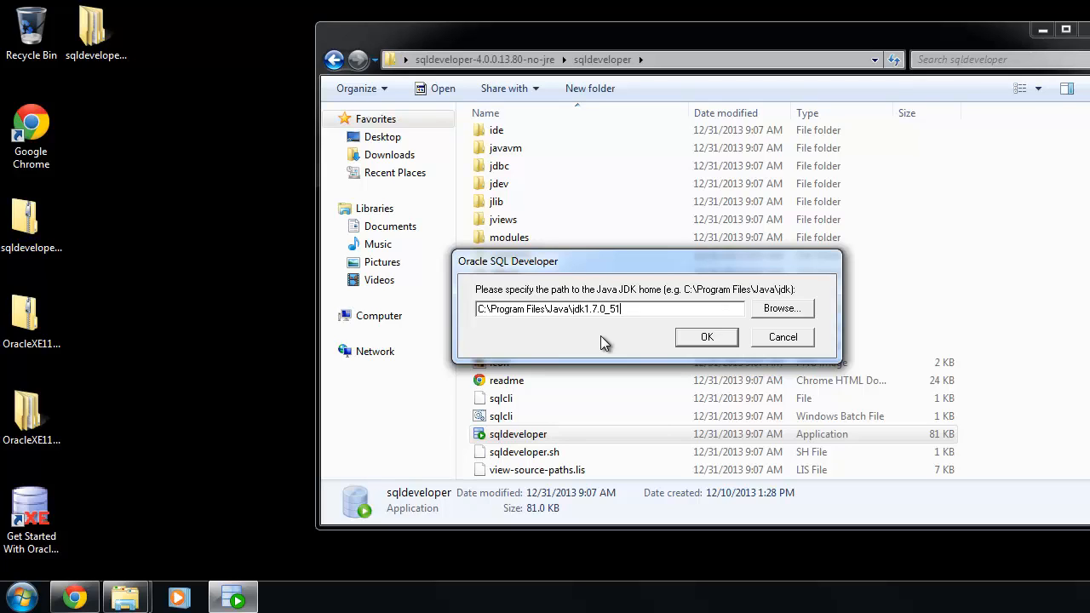
pyautogui.moveTo(569, 327)
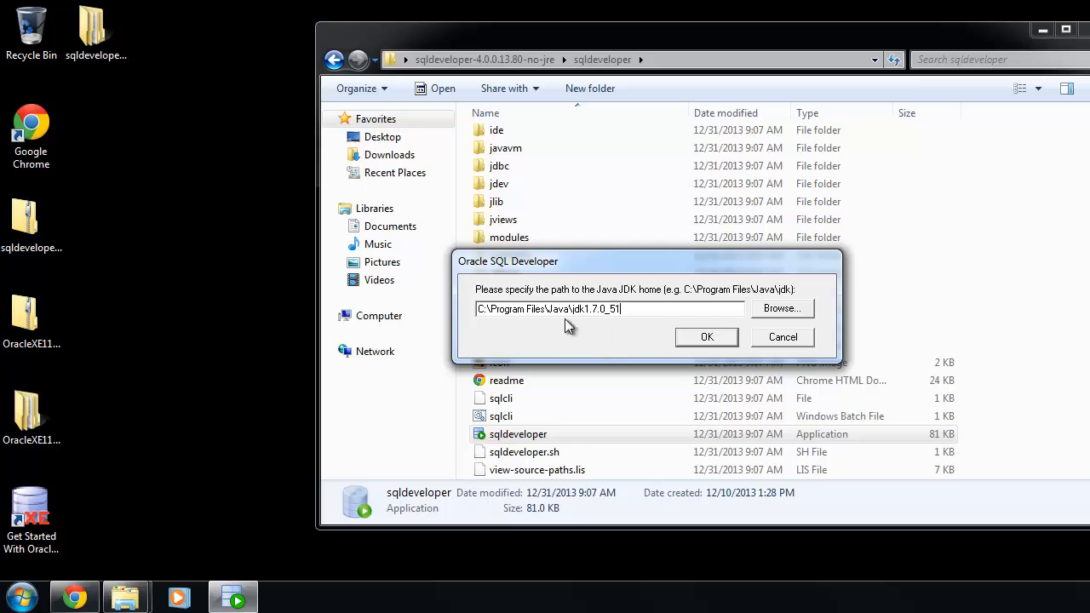
pyautogui.moveTo(617, 283)
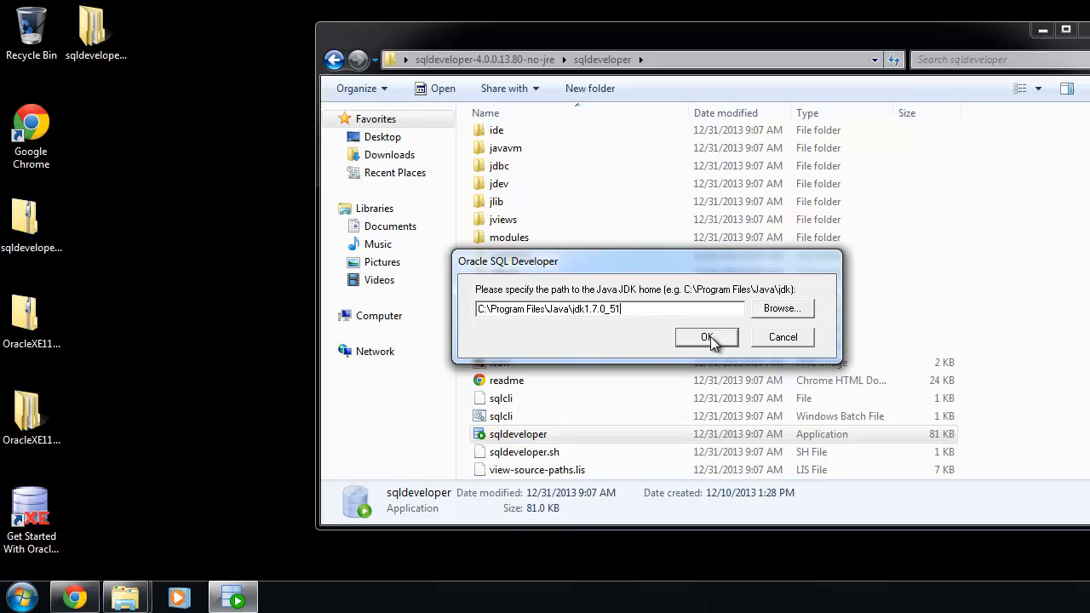
# Confirm C:\Program Files\Java\jdk1.7.0_51 as the Java JDK home.
pyautogui.click(706, 337)
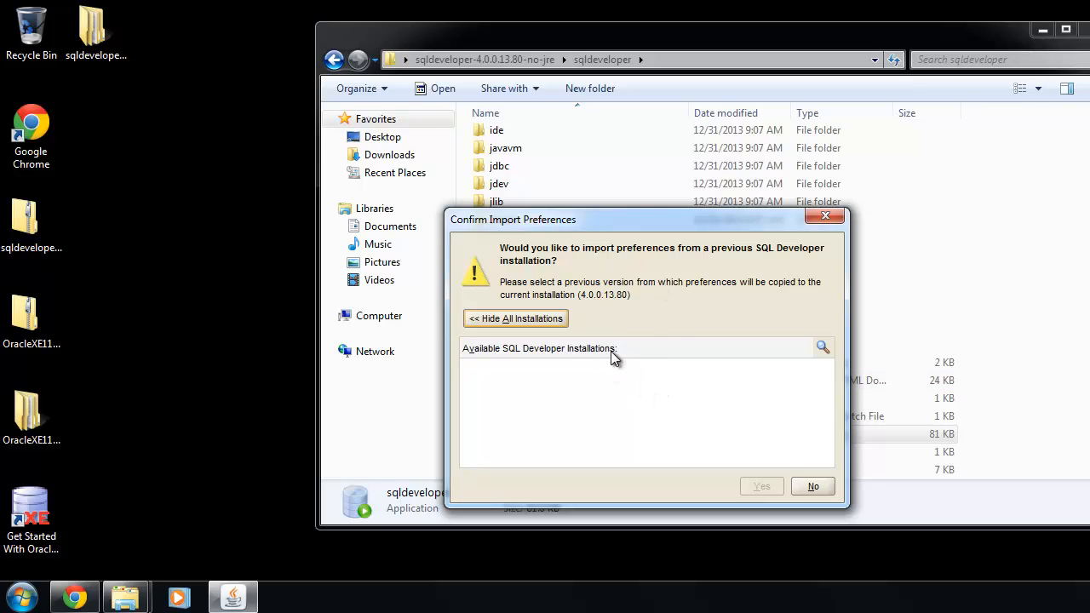
pyautogui.moveTo(775, 394)
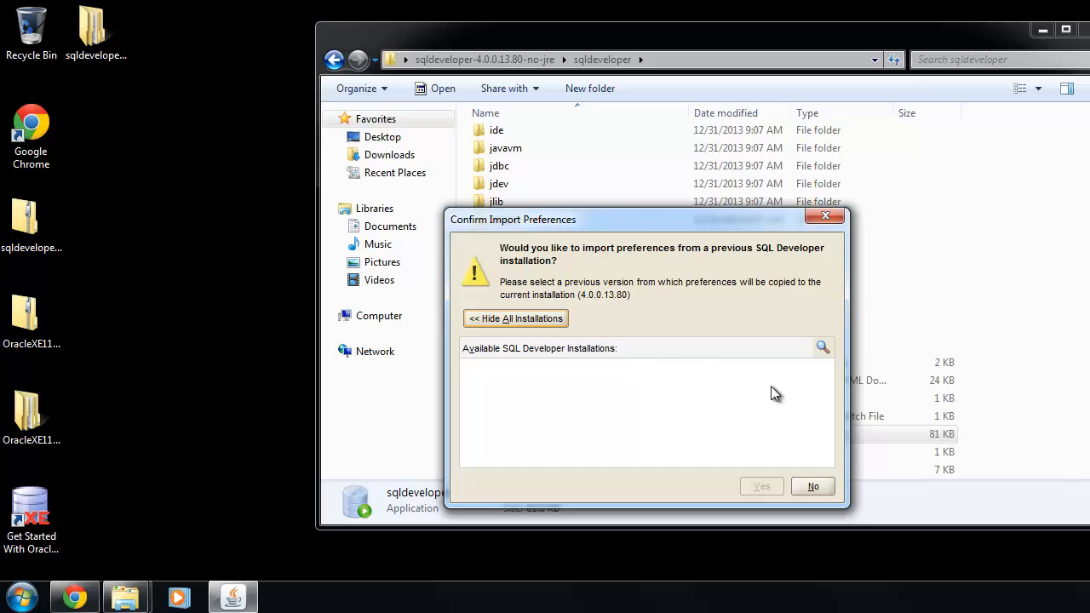
# Answer No to importing preferences from a previous installation.
pyautogui.click(812, 487)
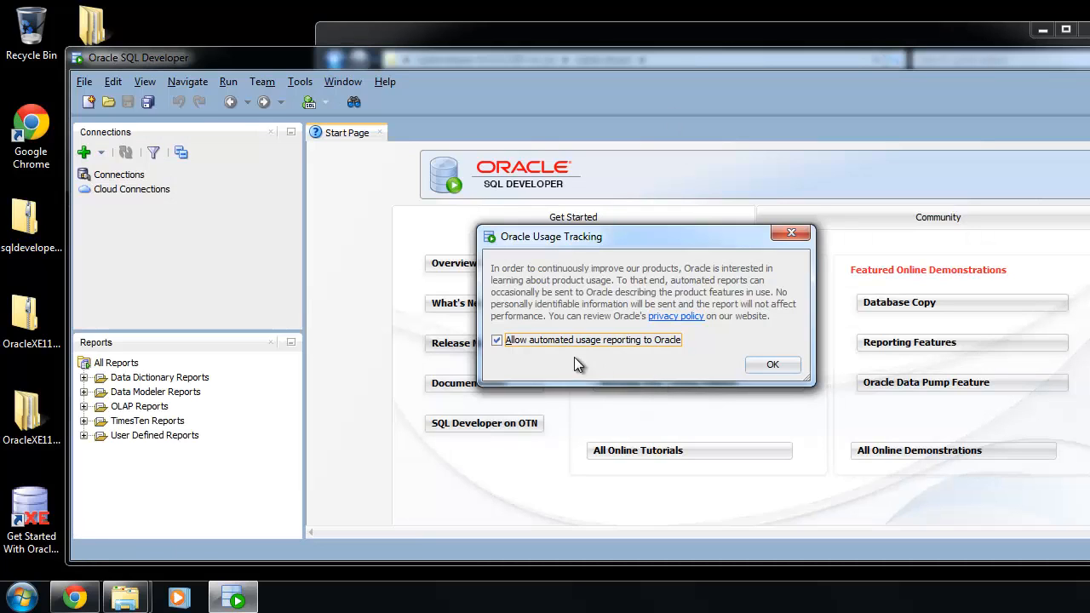
# Uncheck 'Allow automated usage reporting to Oracle' and dismiss the notice.
pyautogui.click(498, 341)
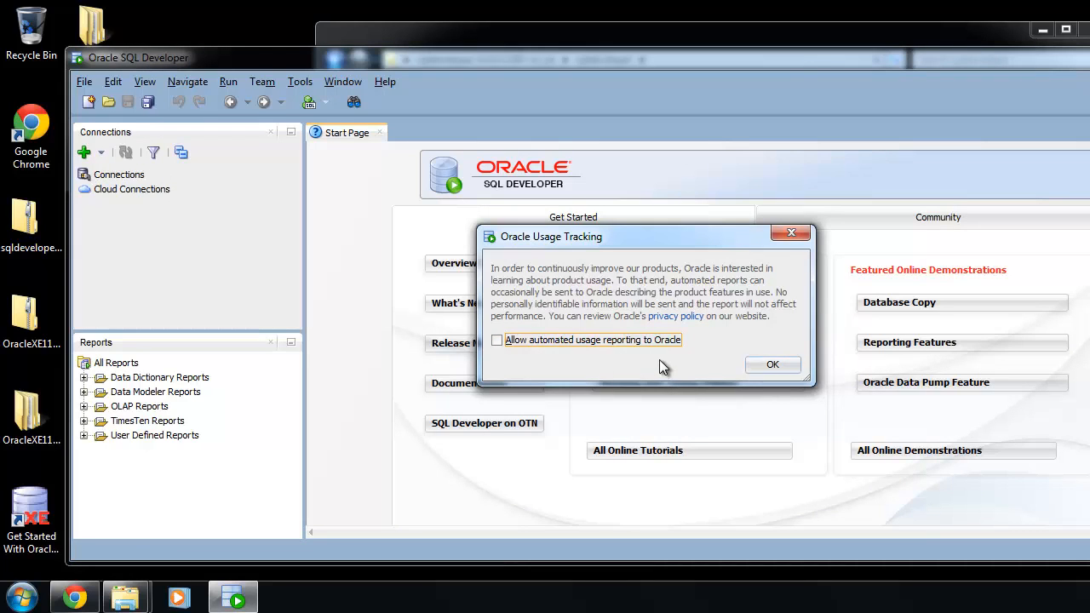
pyautogui.click(772, 364)
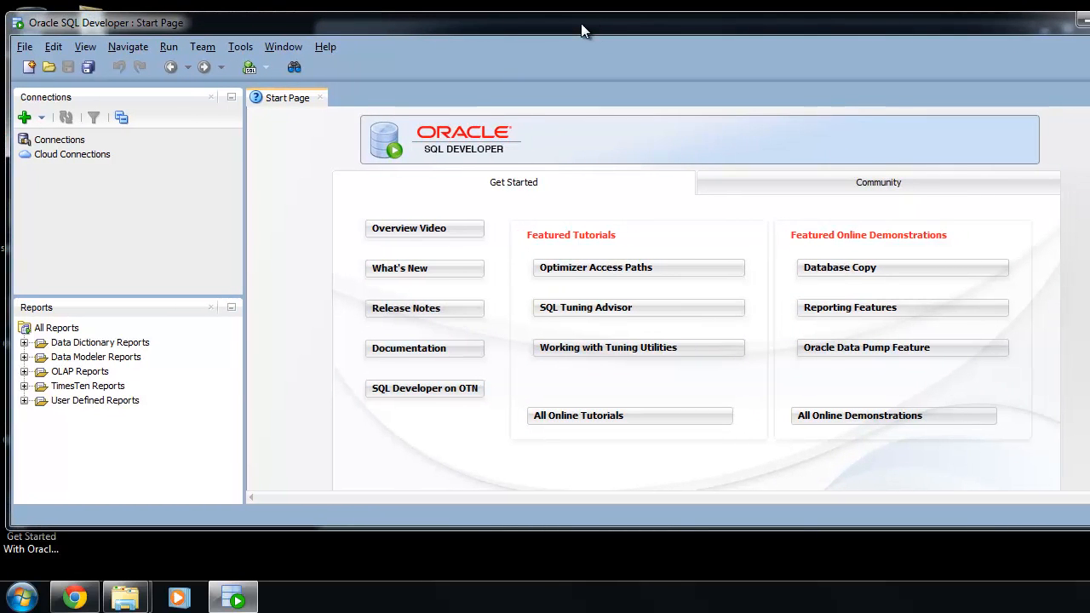
pyautogui.moveTo(316, 248)
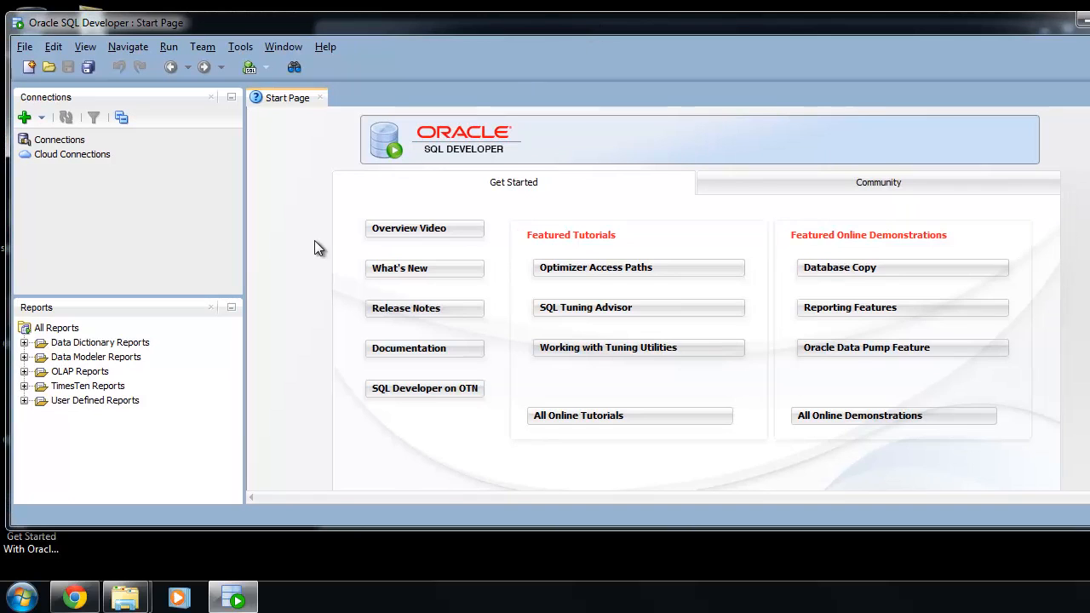